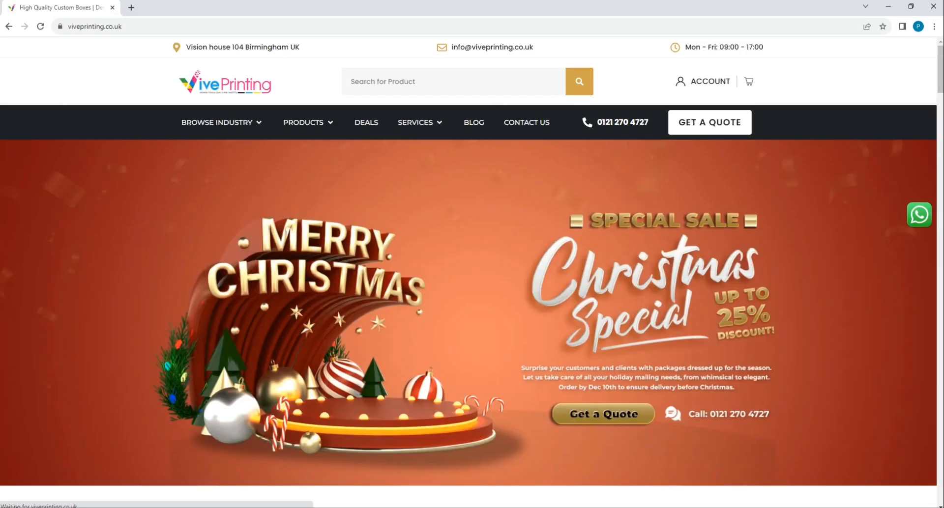
# Browse the by-industry categories and the Trending Packaging section on the homepage.
pyautogui.click(216, 123)
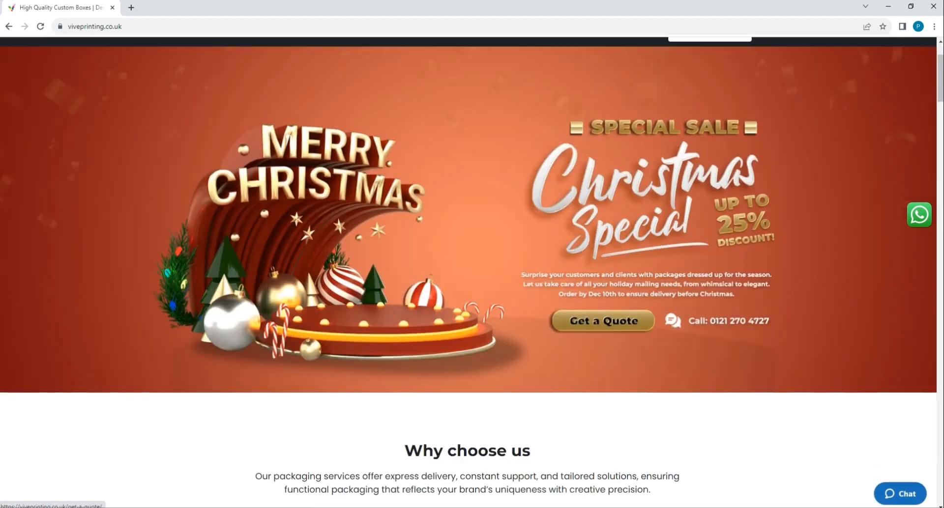
pyautogui.click(218, 123)
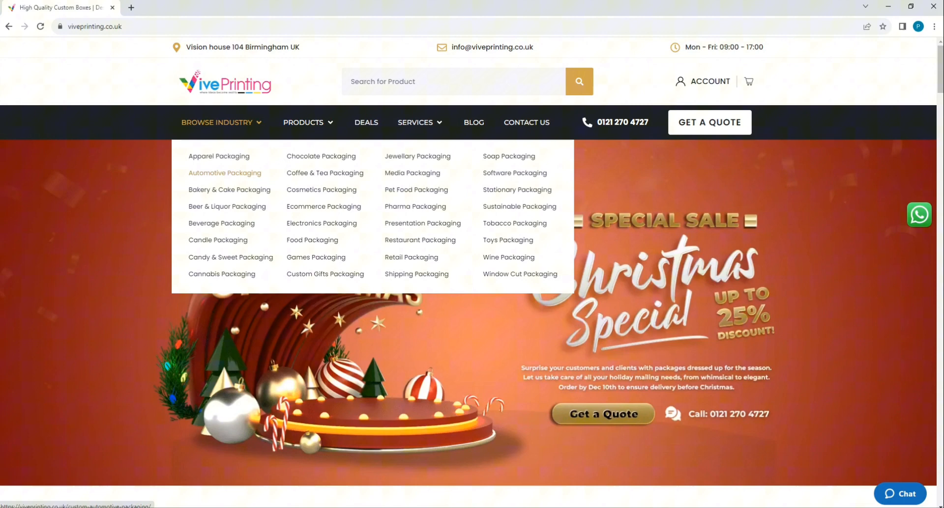
pyautogui.moveTo(325, 173)
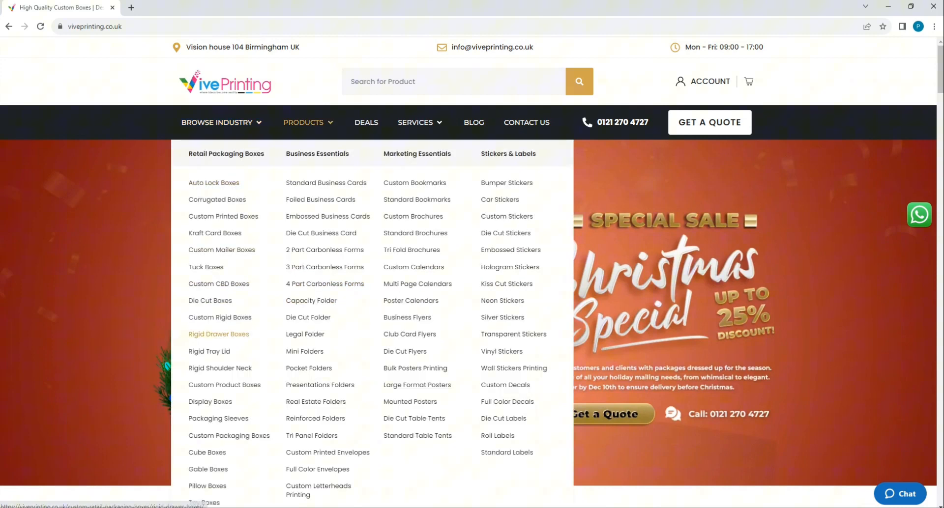
pyautogui.moveTo(228, 436)
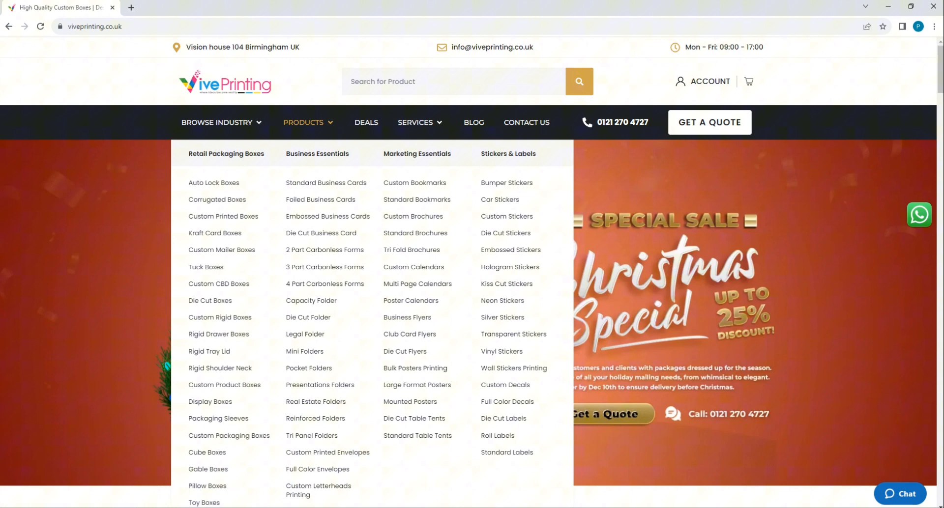
pyautogui.scroll(-3)
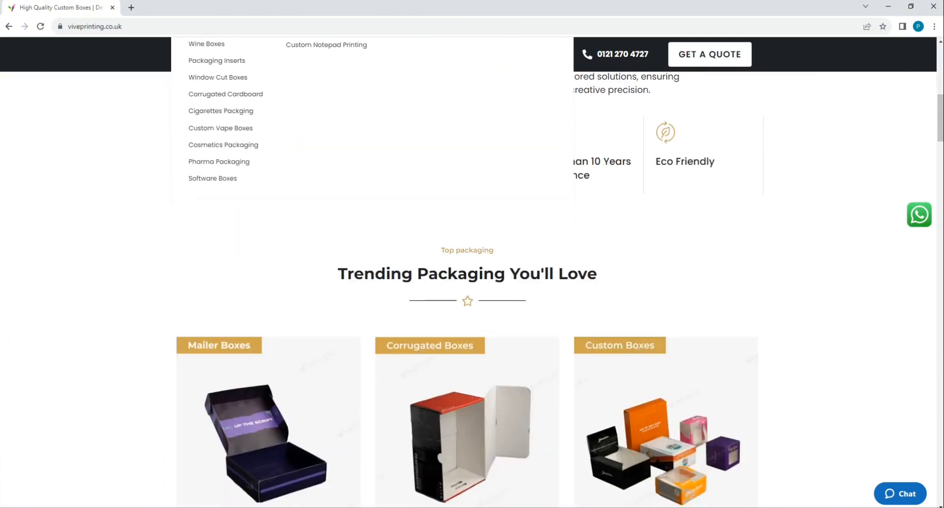
pyautogui.scroll(-3)
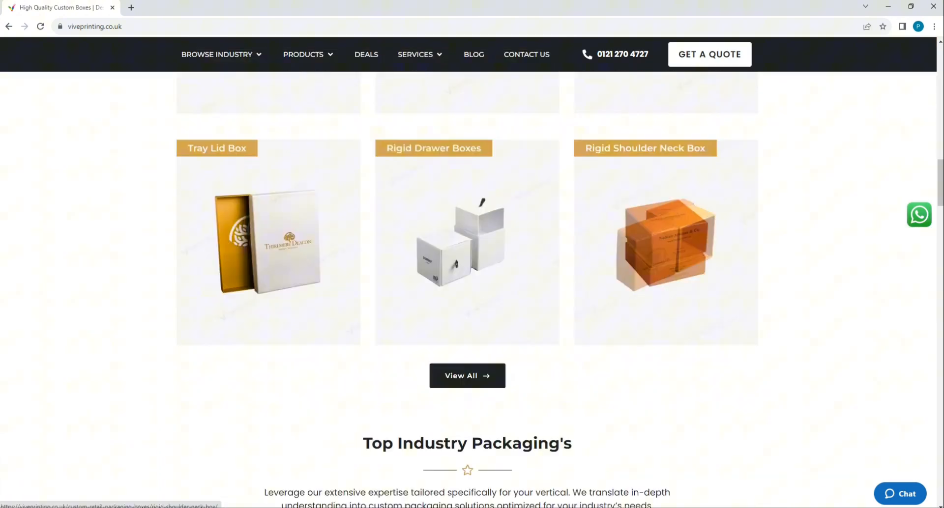
pyautogui.scroll(3)
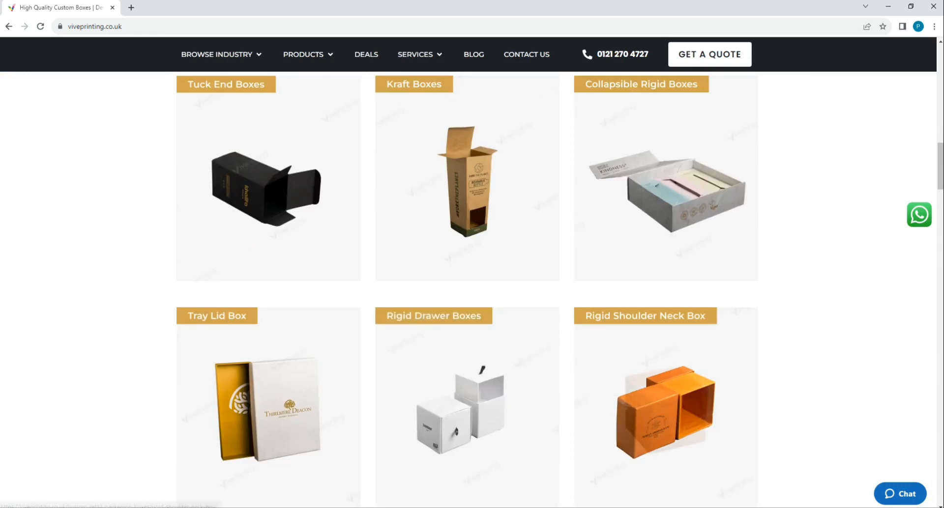
pyautogui.scroll(3)
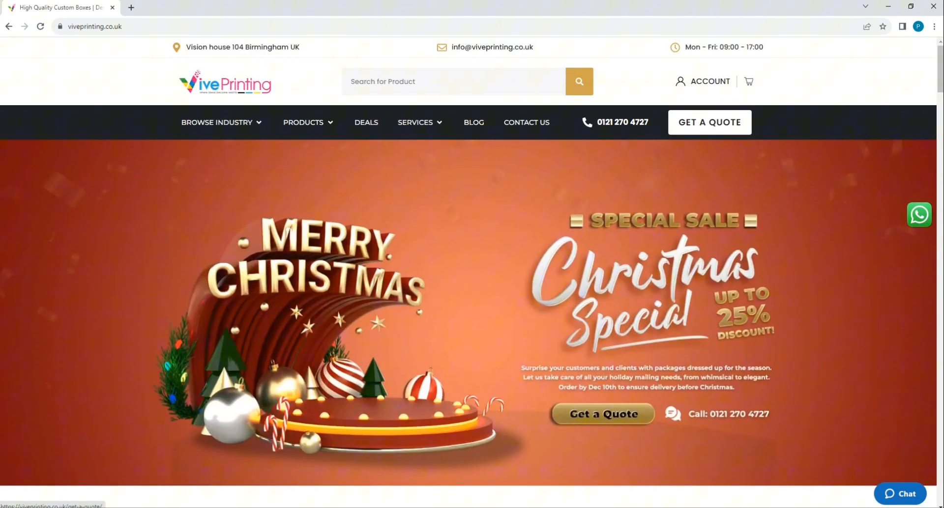
# Enter 'boxes for mailing' in the product search field.
pyautogui.write('boxes for mailing')
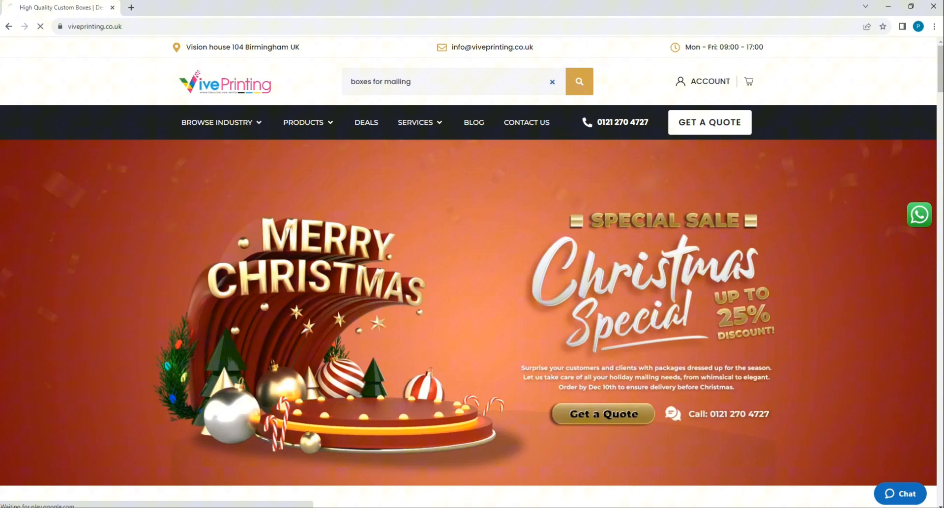
# Run the search and choose Custom Mailer Boxes from the results.
pyautogui.click(579, 82)
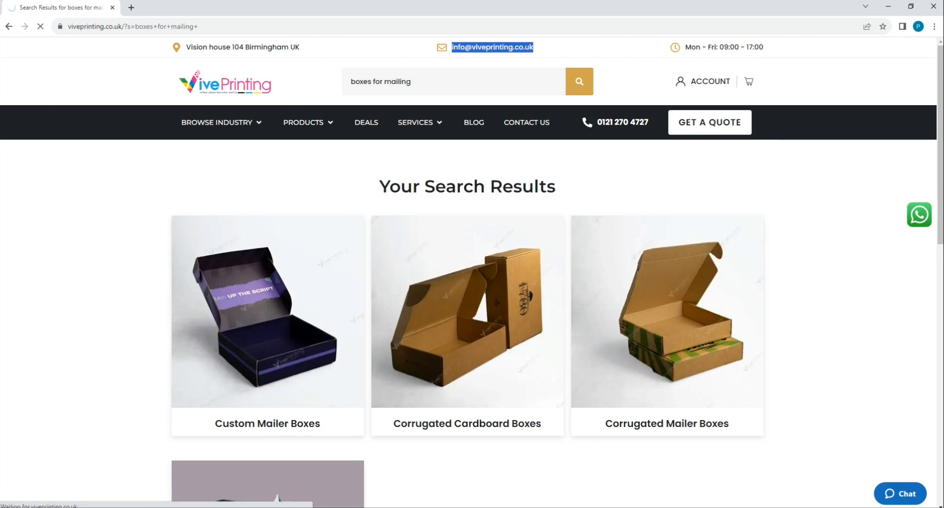
pyautogui.click(267, 313)
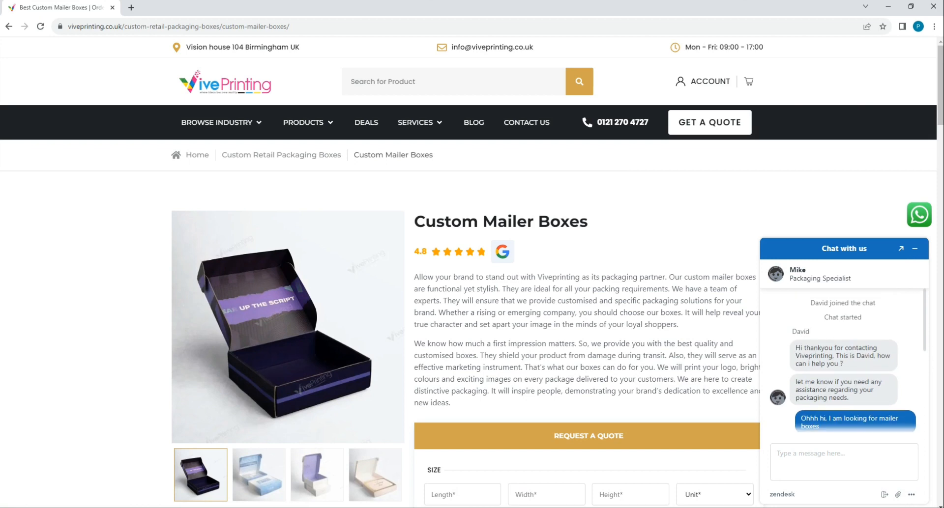
# Set the box size to 35 × 24 × 15 in centimetres on the quote form.
pyautogui.scroll(-3)
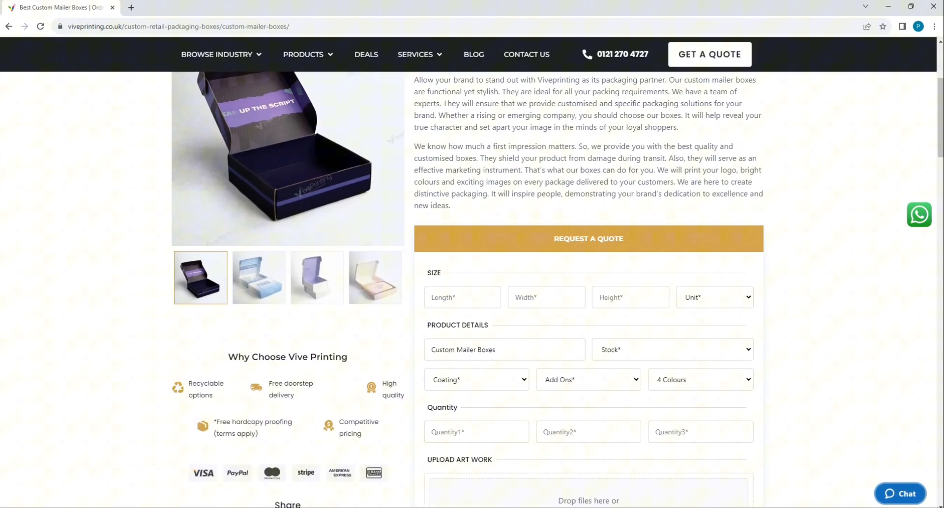
pyautogui.write('35')
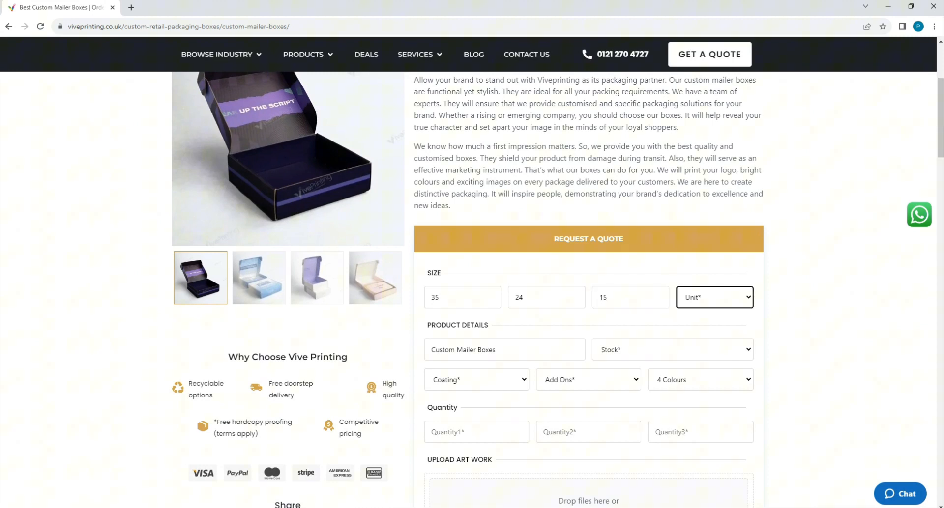
pyautogui.click(714, 298)
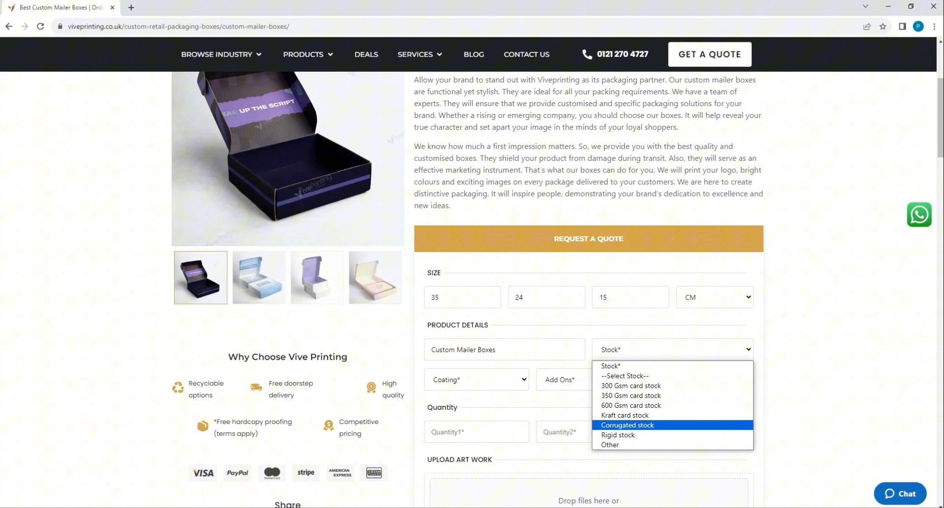
# Choose corrugated stock, gloss lamination and gold foiling as add-ons.
pyautogui.click(628, 426)
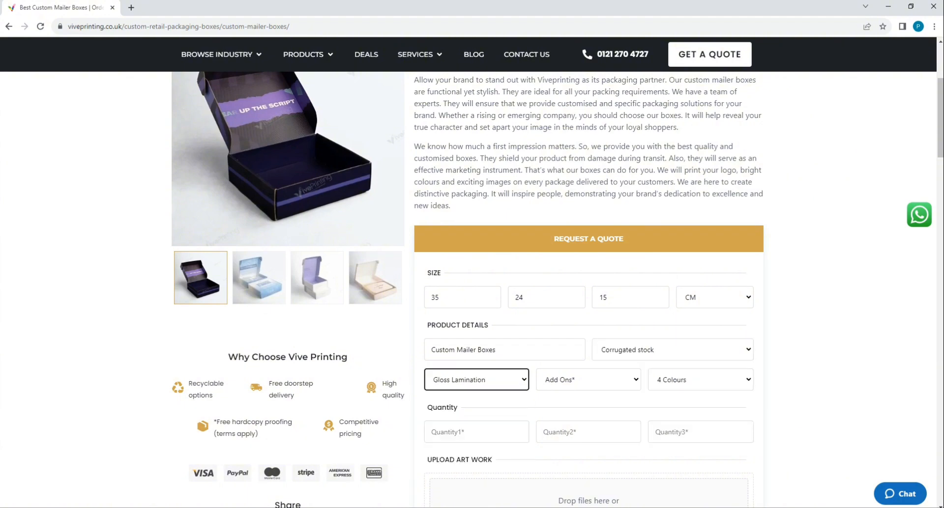
pyautogui.click(588, 379)
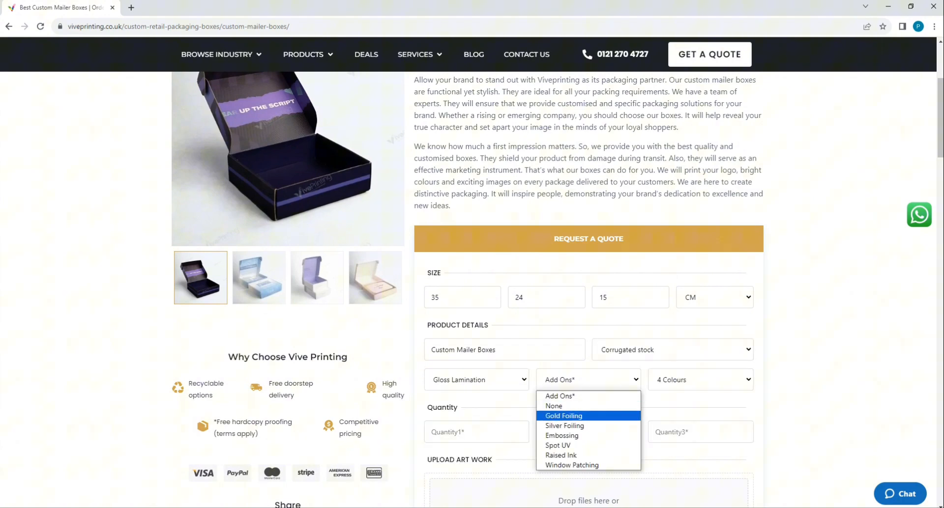
pyautogui.click(562, 416)
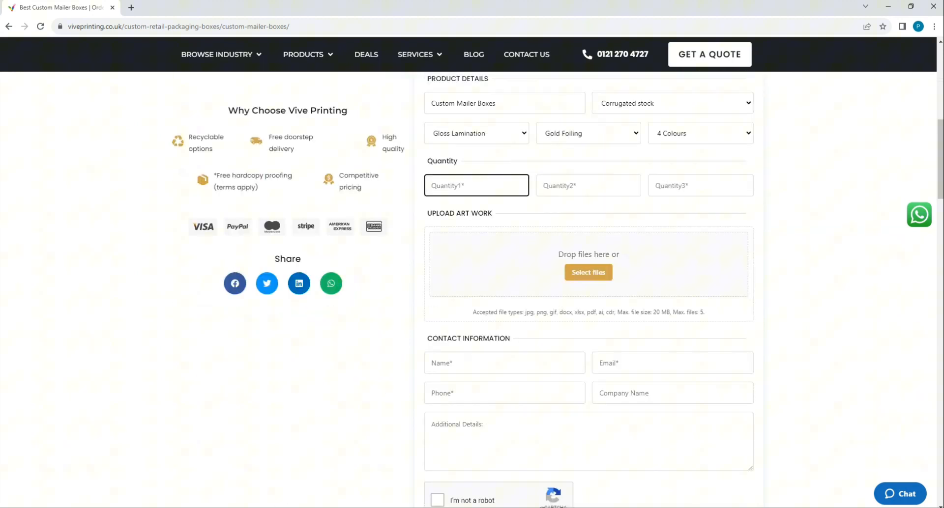
# Enter quantity 500, the name Paul and his Vive Printing email address.
pyautogui.write('500')
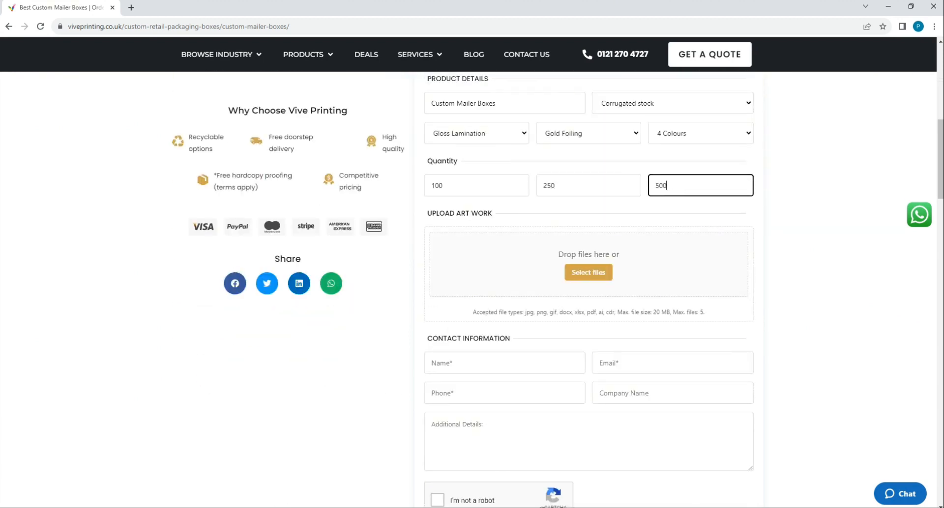
pyautogui.write('Paul')
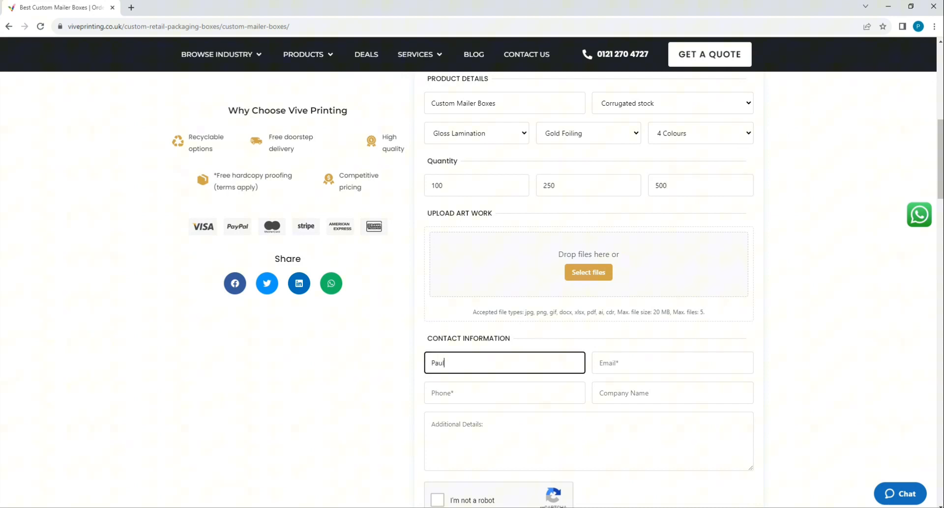
pyautogui.click(673, 363)
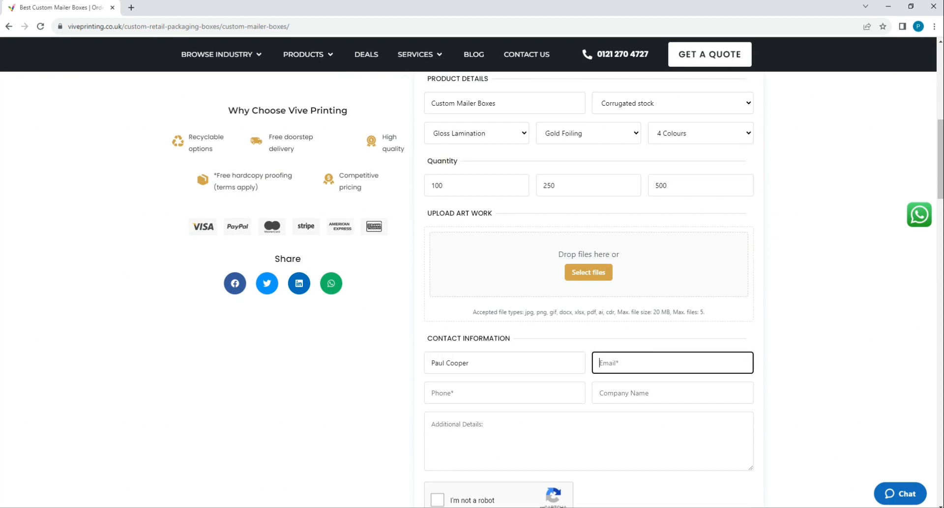
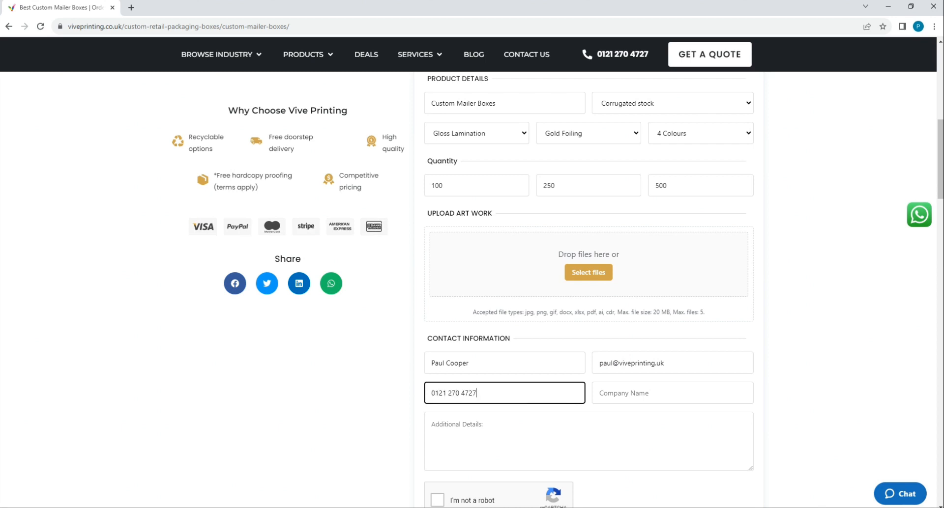
# Enter Vive Printing as the company name.
pyautogui.click(672, 394)
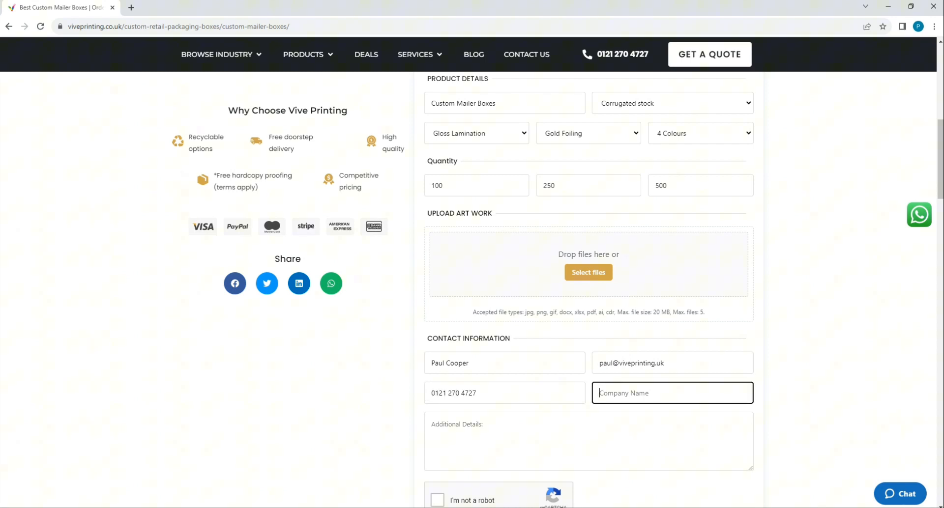
pyautogui.write('Vive')
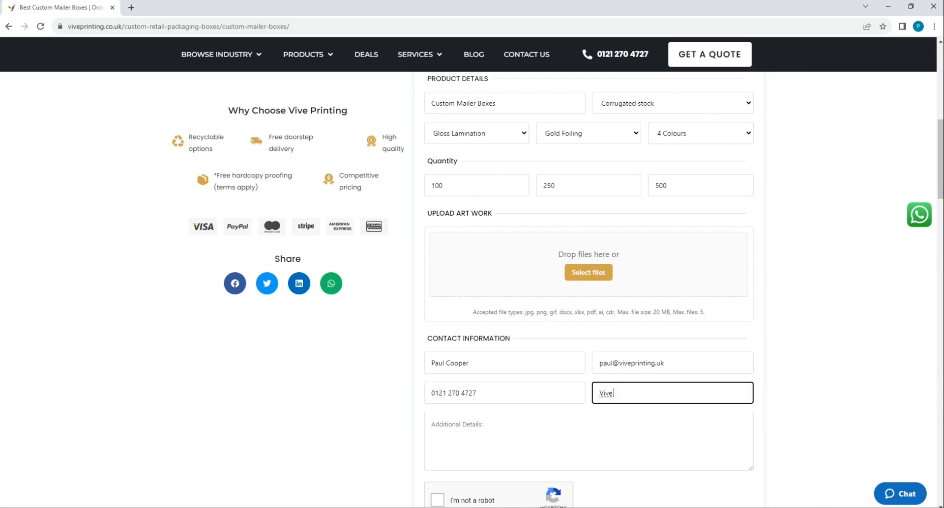
pyautogui.write('Prini')
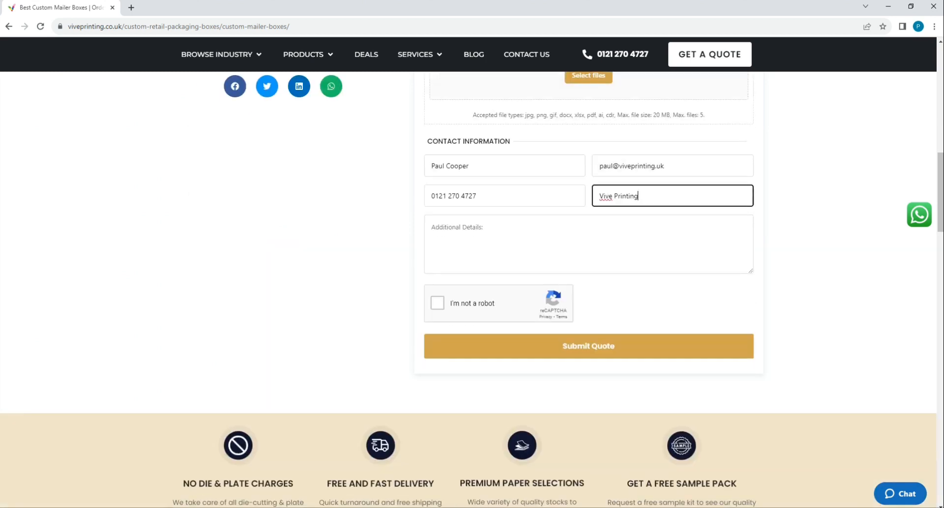
# Submit the quote request and close the live chat window over the confirmation.
pyautogui.click(436, 302)
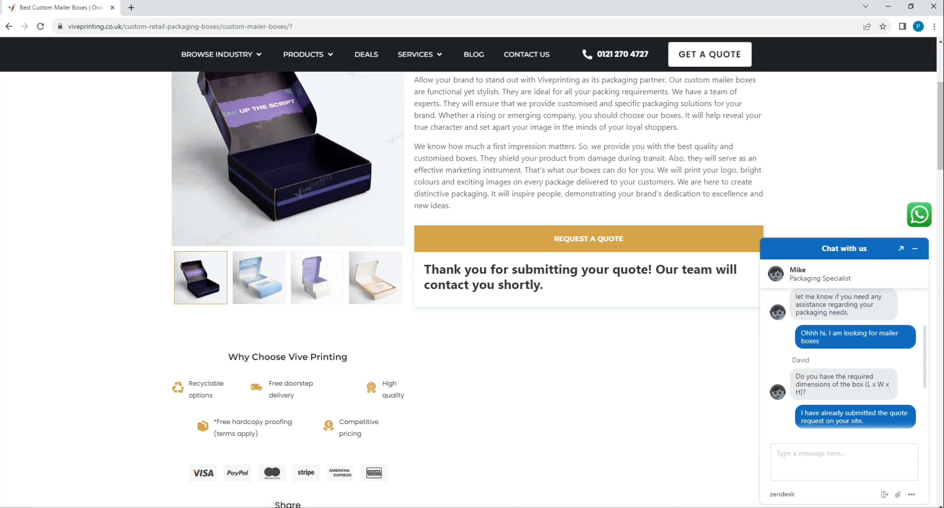
pyautogui.click(221, 55)
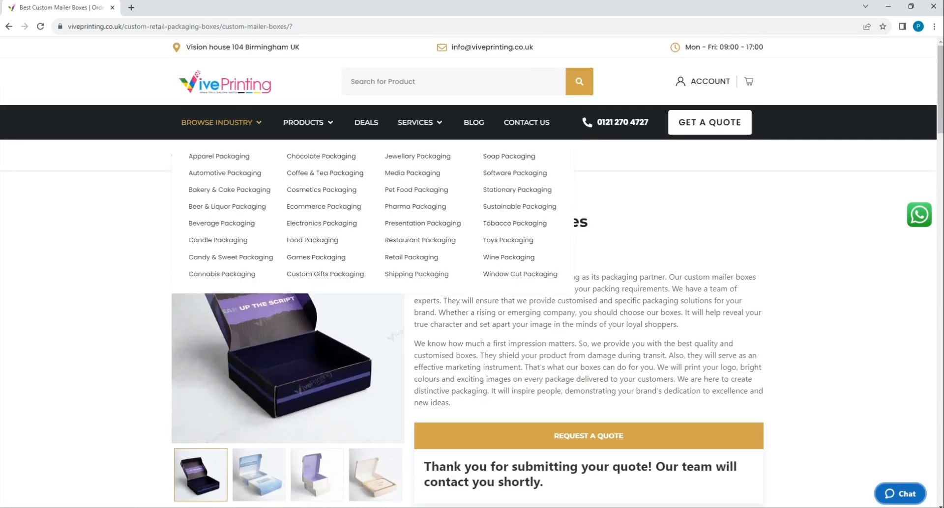
# Return to the home page and scroll down through its sections to the customer reviews.
pyautogui.click(226, 84)
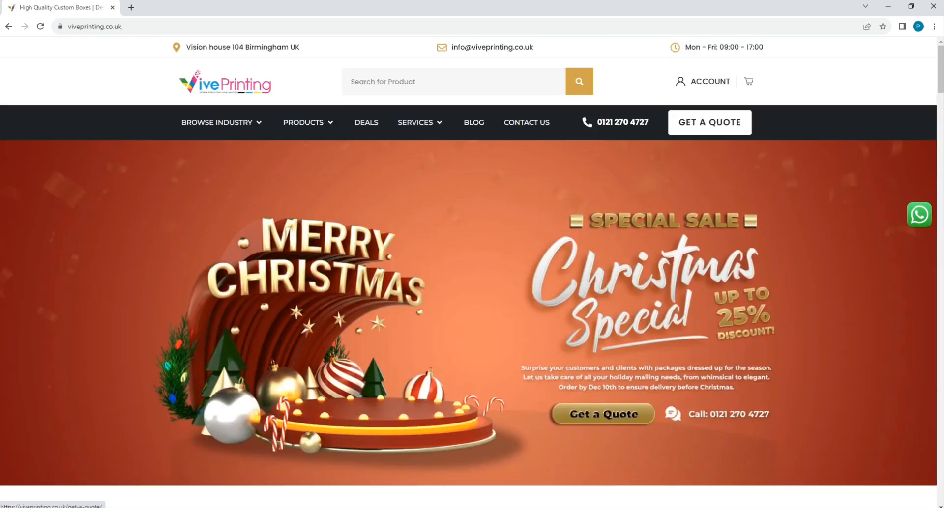
pyautogui.scroll(-3)
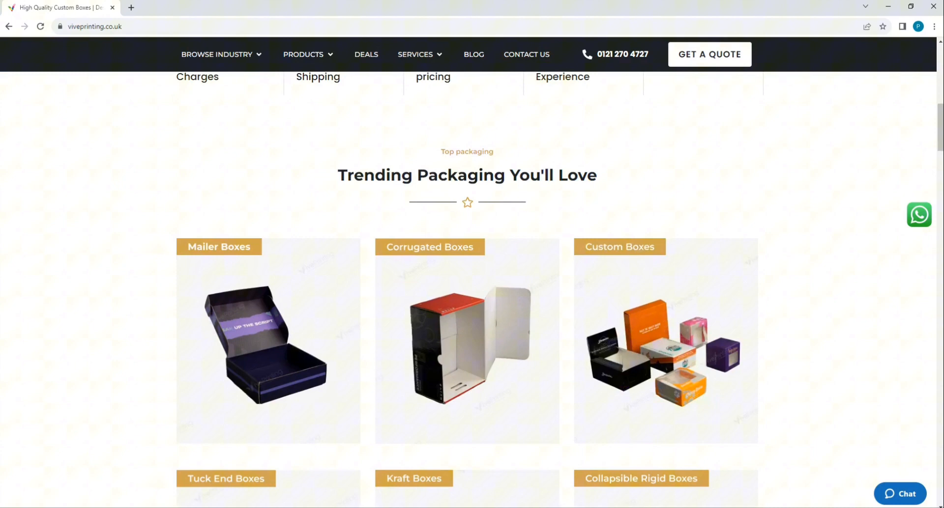
pyautogui.scroll(3)
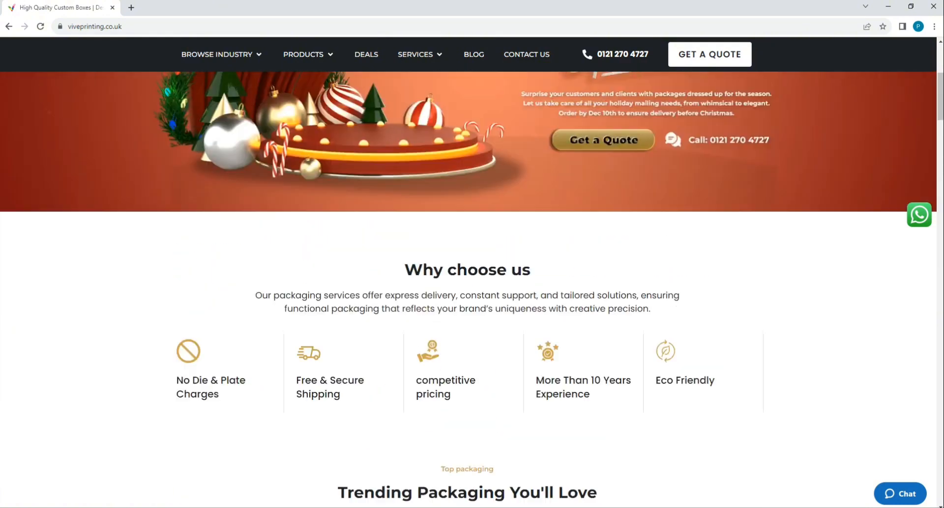
pyautogui.scroll(-3)
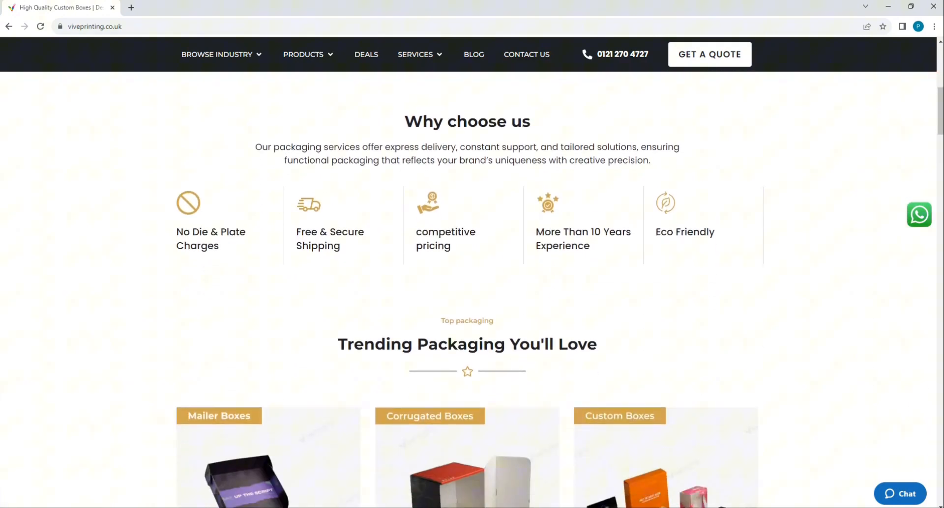
pyautogui.scroll(-3)
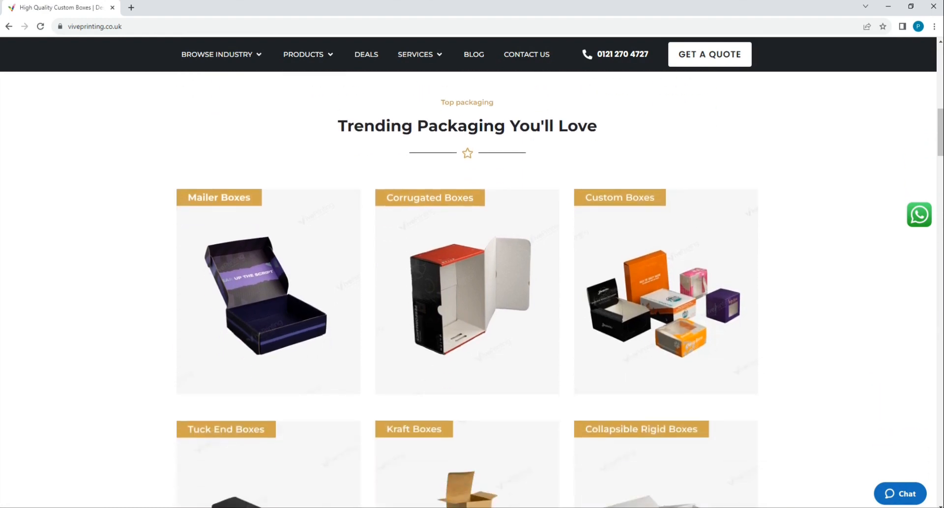
pyautogui.scroll(-3)
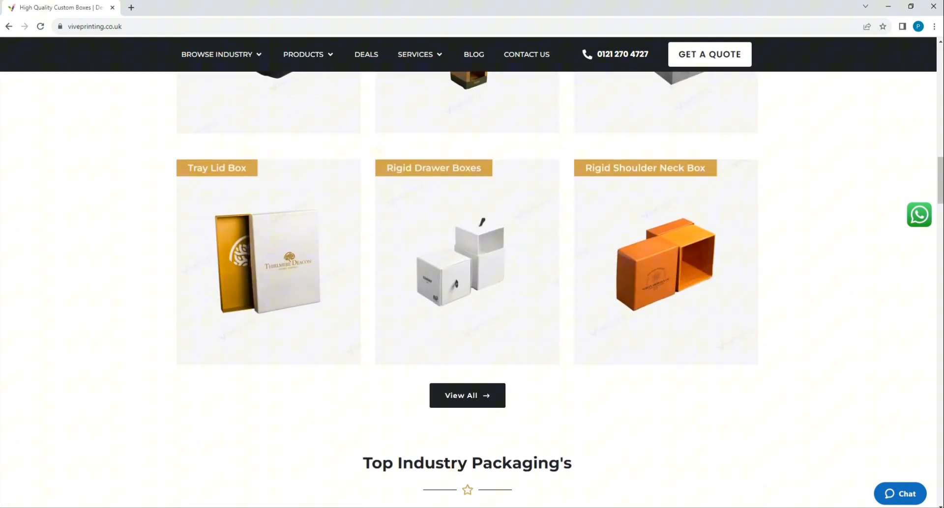
pyautogui.scroll(-3)
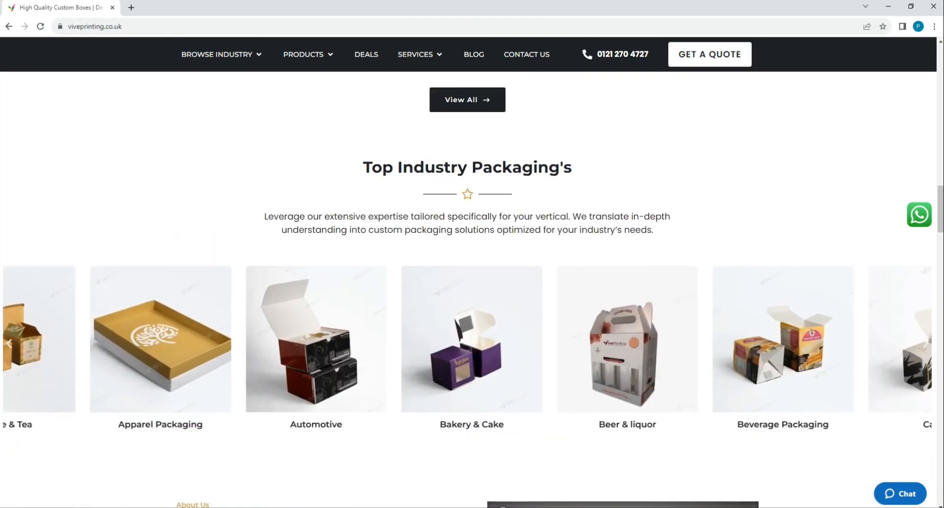
pyautogui.scroll(-3)
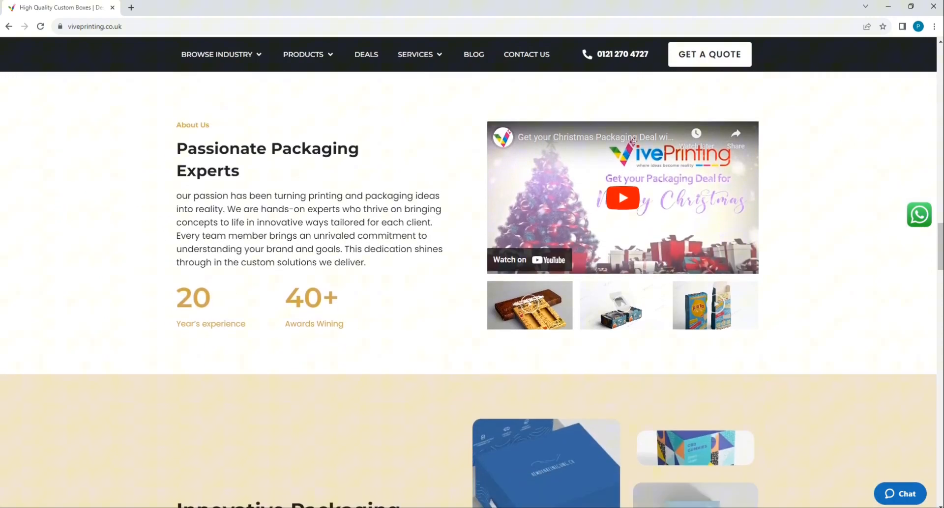
pyautogui.scroll(-3)
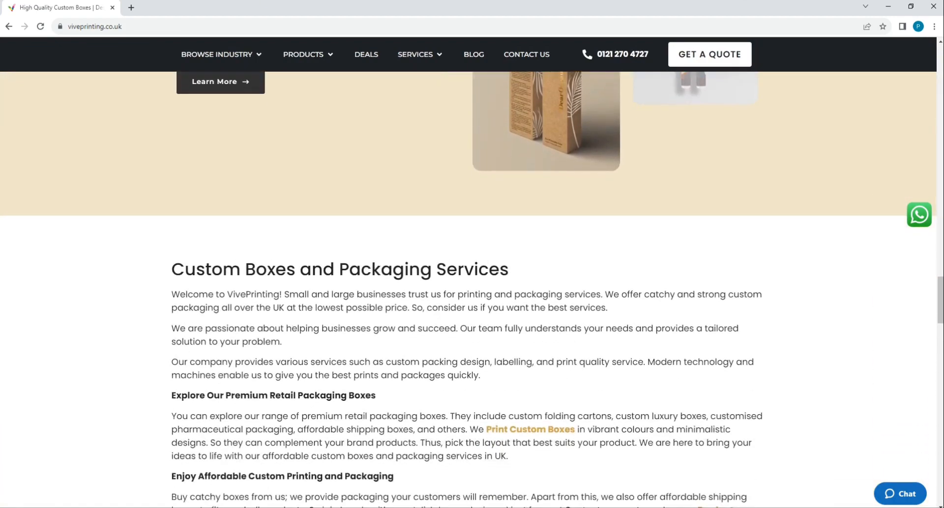
pyautogui.scroll(-3)
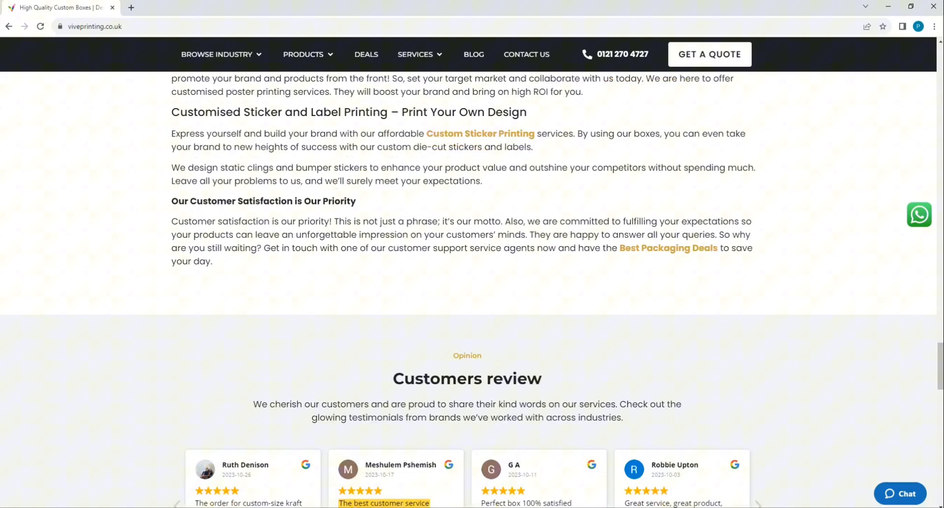
pyautogui.scroll(-3)
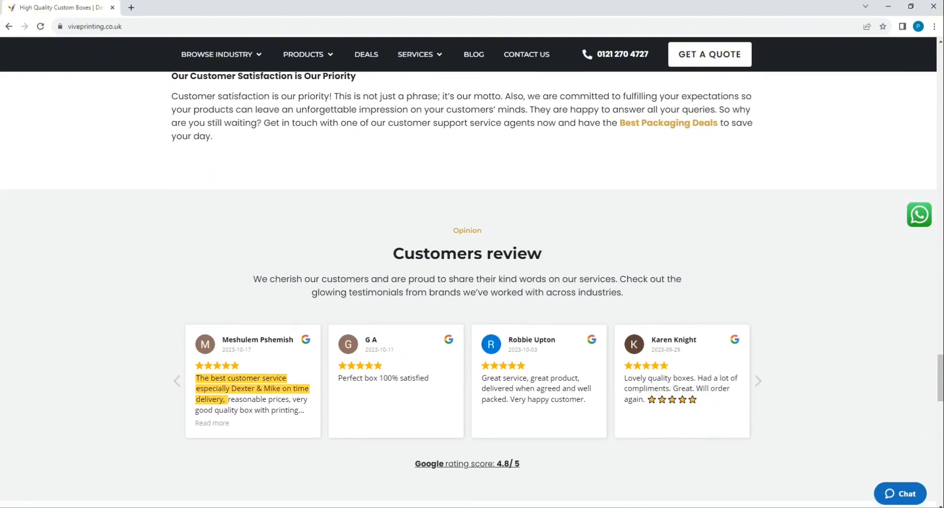
# Flip through two more customer reviews and continue to the FAQs and client logos.
pyautogui.click(758, 381)
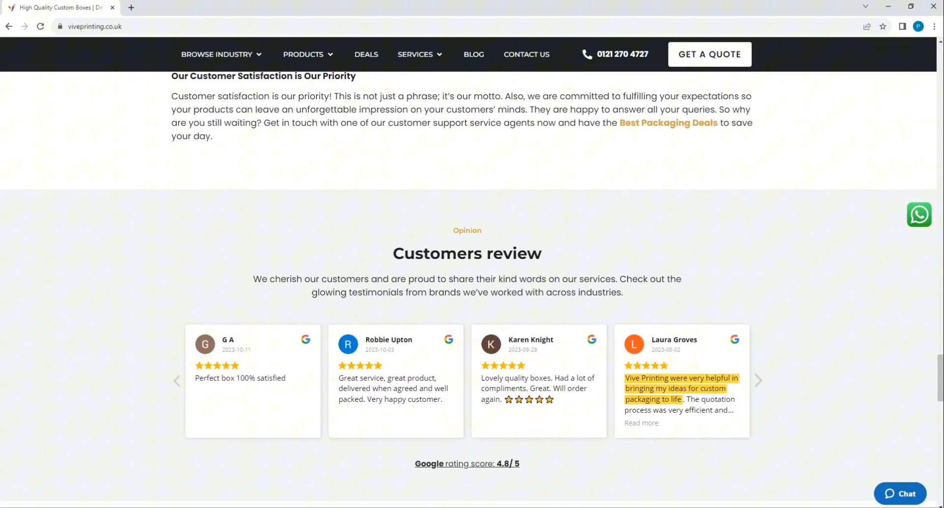
pyautogui.click(758, 380)
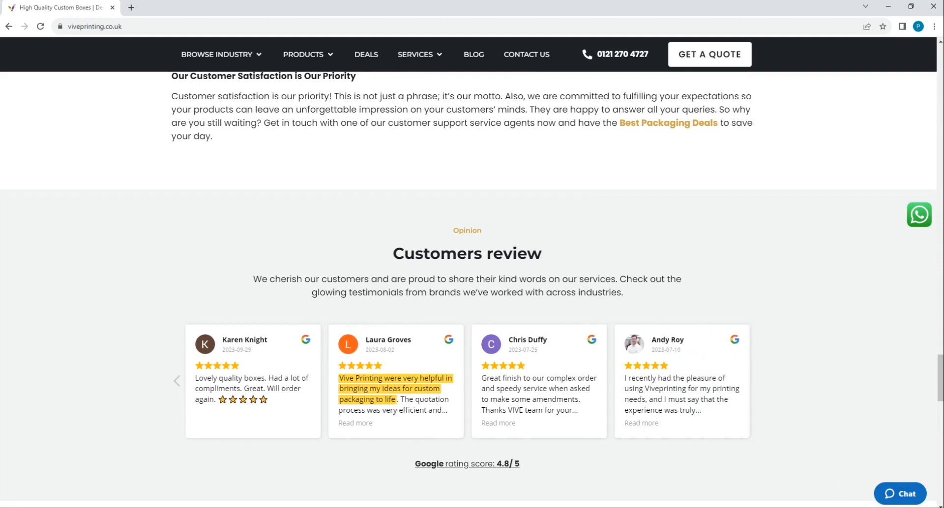
pyautogui.scroll(-3)
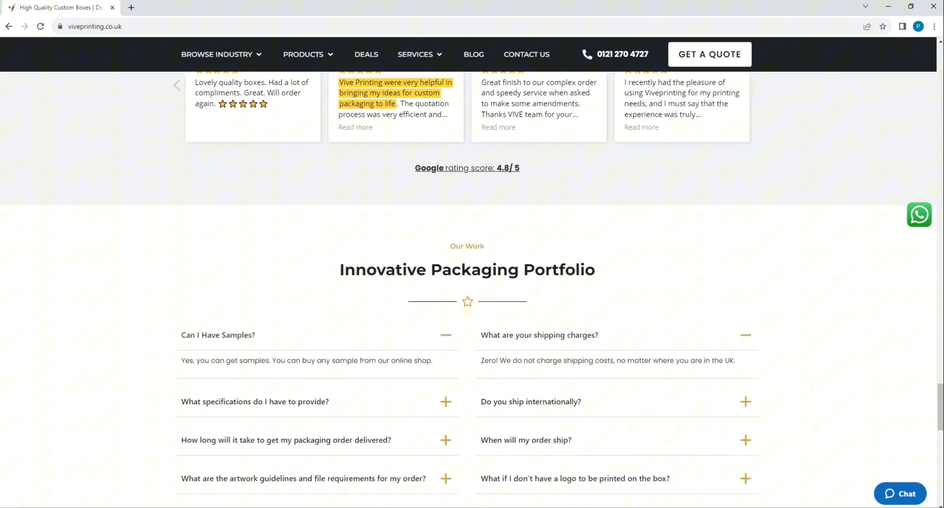
pyautogui.scroll(-3)
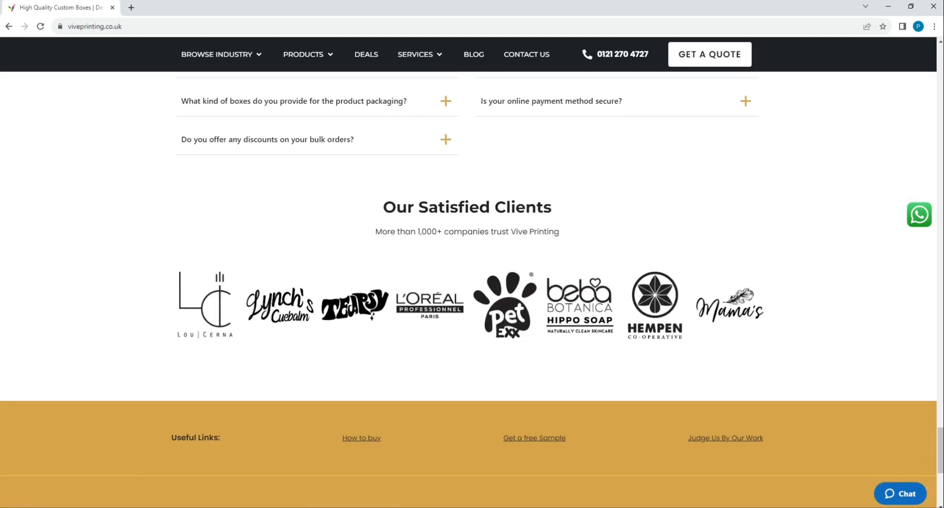